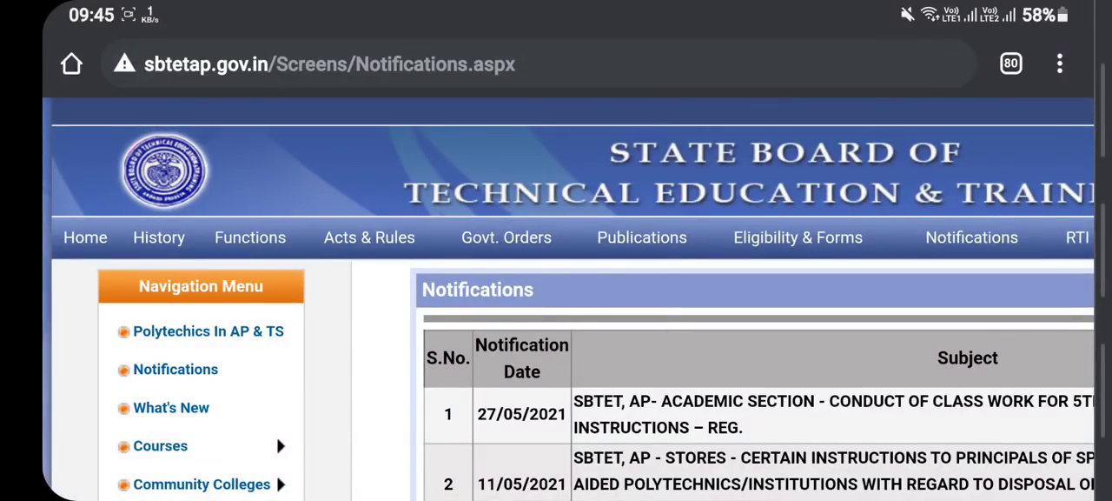
Step: Scroll to the Download column and download notification 1, the 5th-semester class work PDF
{"action": "scroll", "scroll_direction": "down", "scroll_amount": 3}
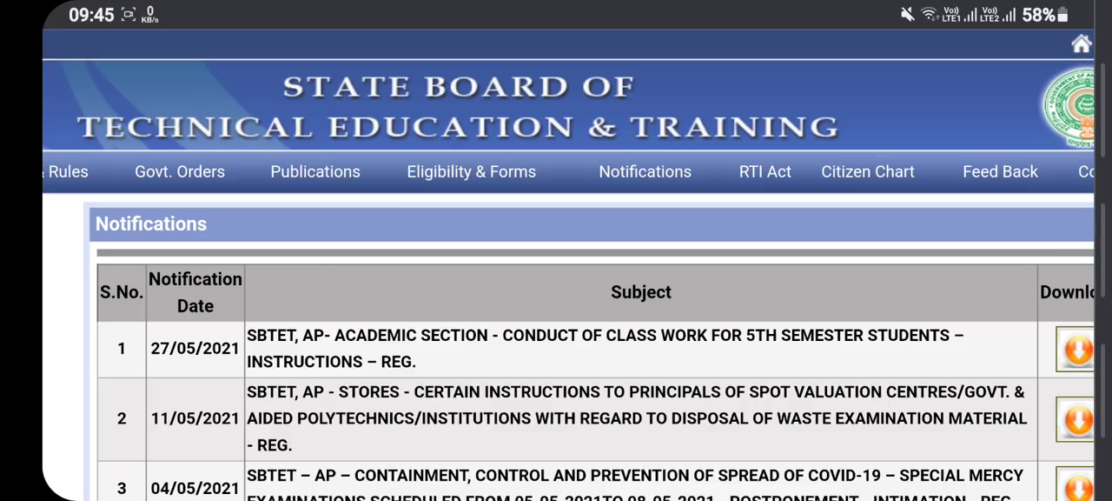
{"action": "left_click_drag", "start_coordinate": [556, 276], "coordinate": [990, 335]}
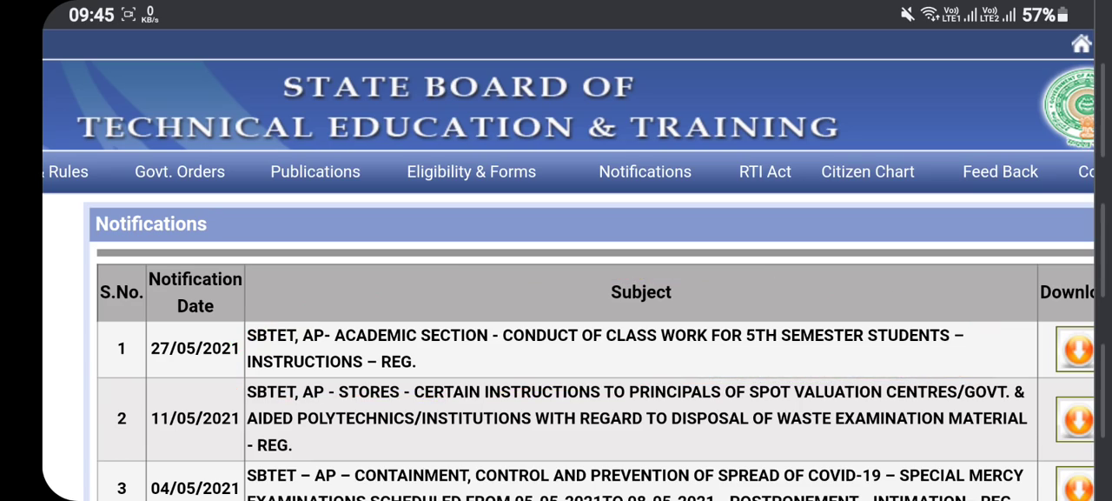
{"action": "scroll", "scroll_direction": "down", "scroll_amount": 3}
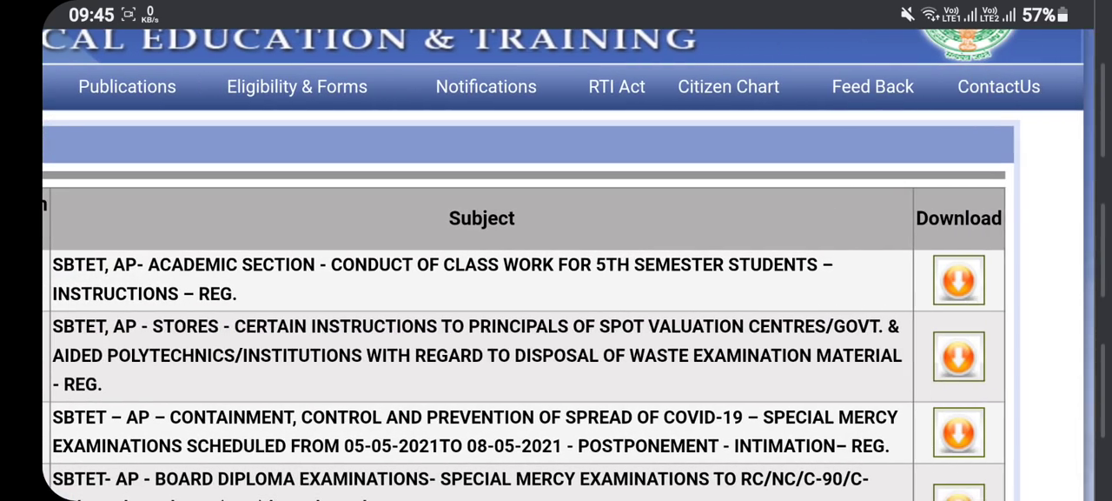
{"action": "scroll", "scroll_direction": "down", "scroll_amount": 3}
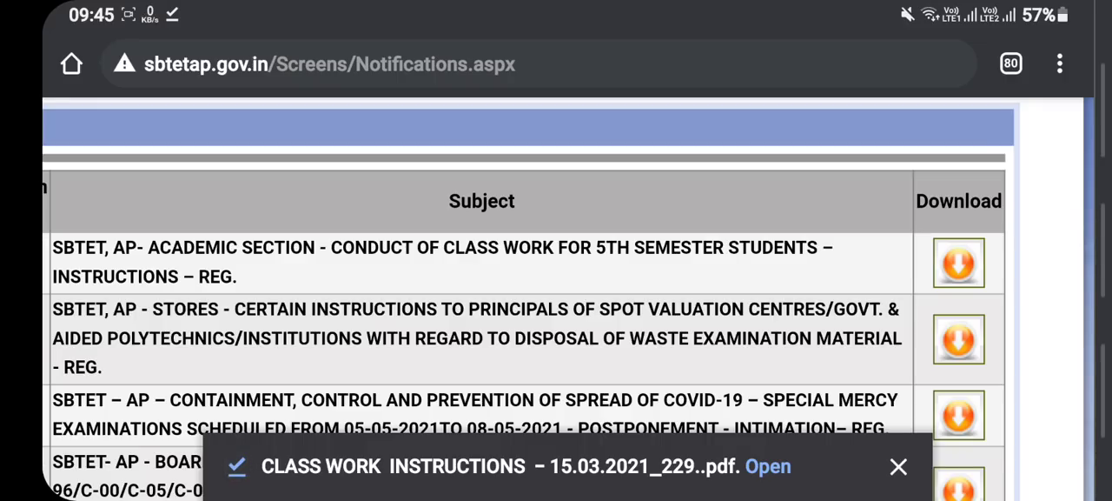
Step: Share the class work instructions PDF from Chrome's Downloads list to Telegram
{"action": "left_click", "coordinate": [1060, 64]}
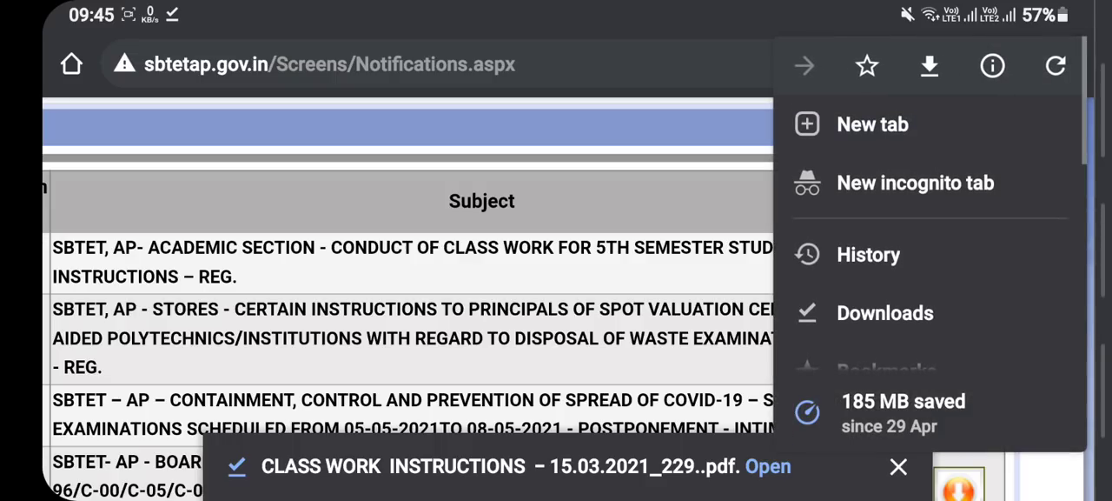
{"action": "left_click", "coordinate": [885, 313]}
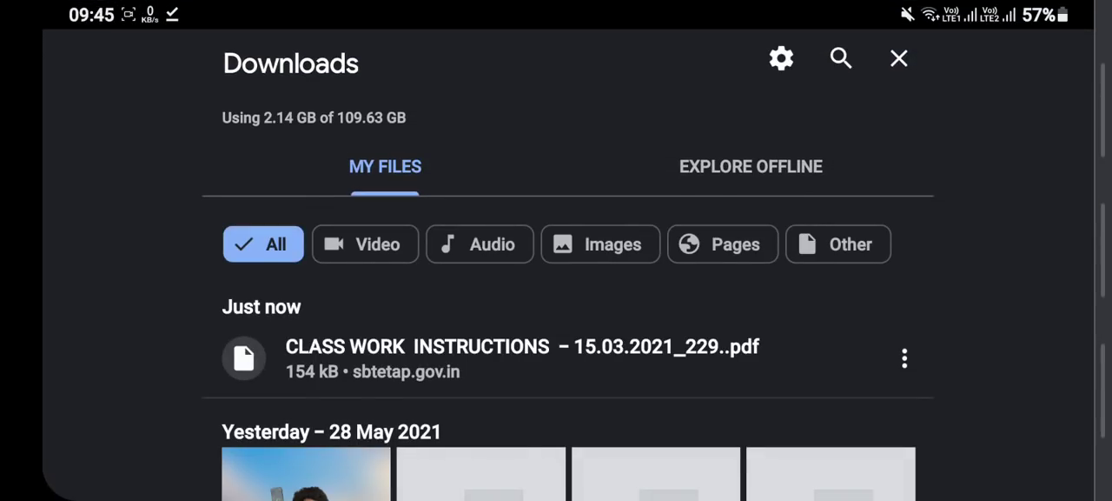
{"action": "left_click", "coordinate": [904, 357]}
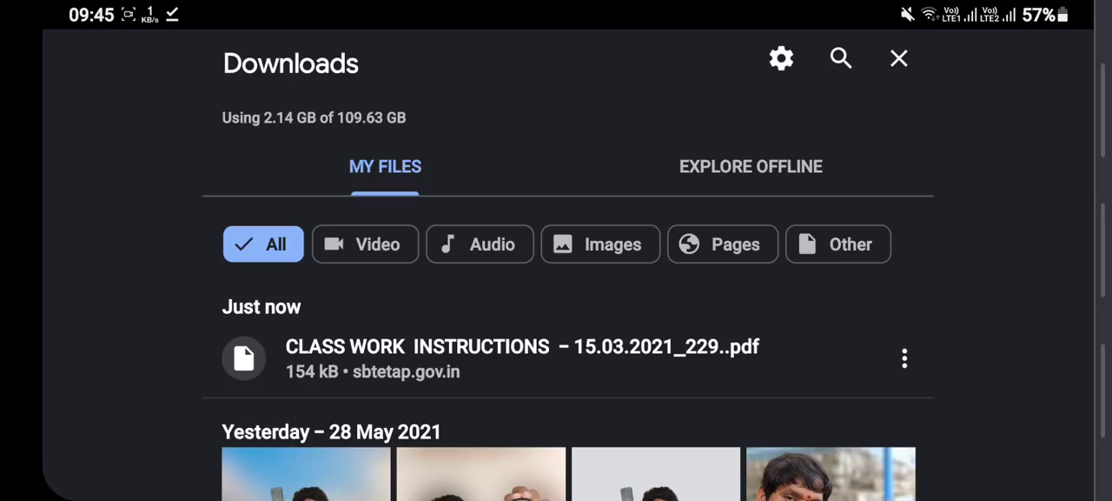
{"action": "left_click", "coordinate": [903, 357]}
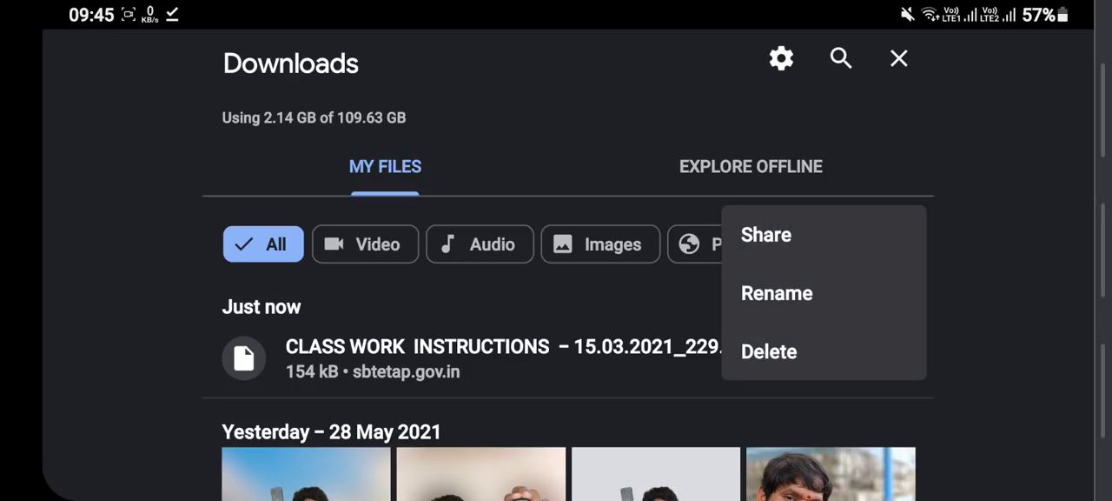
{"action": "left_click", "coordinate": [765, 235]}
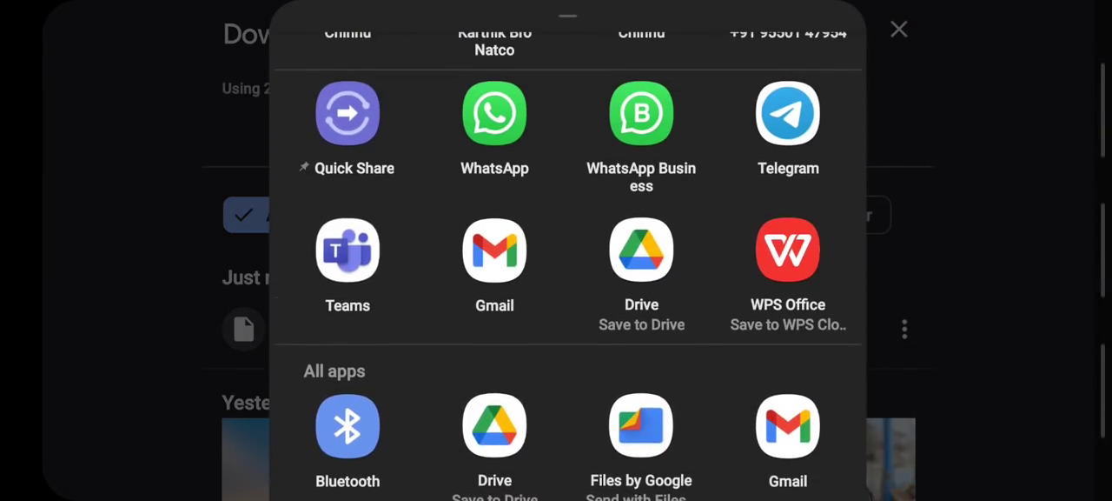
{"action": "left_click", "coordinate": [788, 113]}
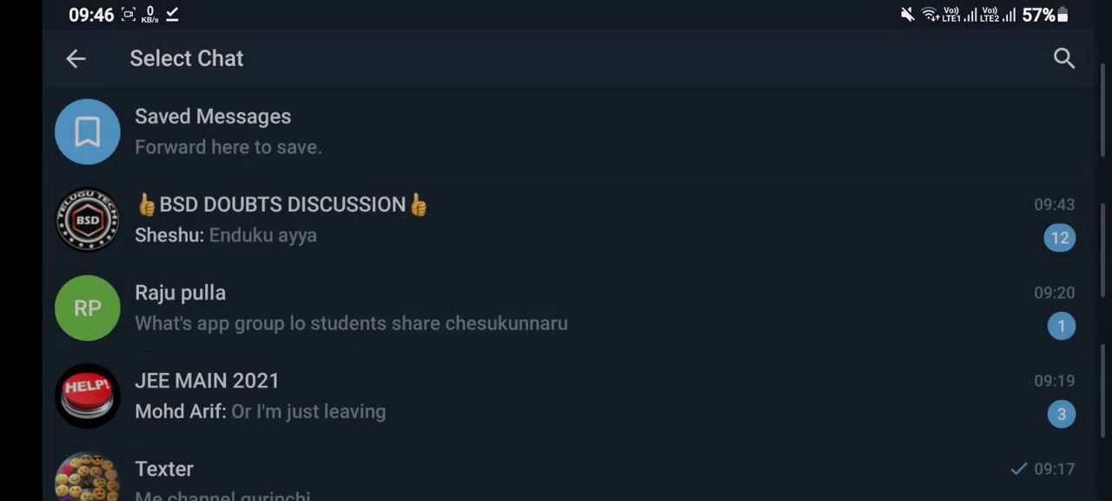
Step: Pick a chat in Telegram's Select Chat list to receive the PDF
{"action": "left_click", "coordinate": [282, 219]}
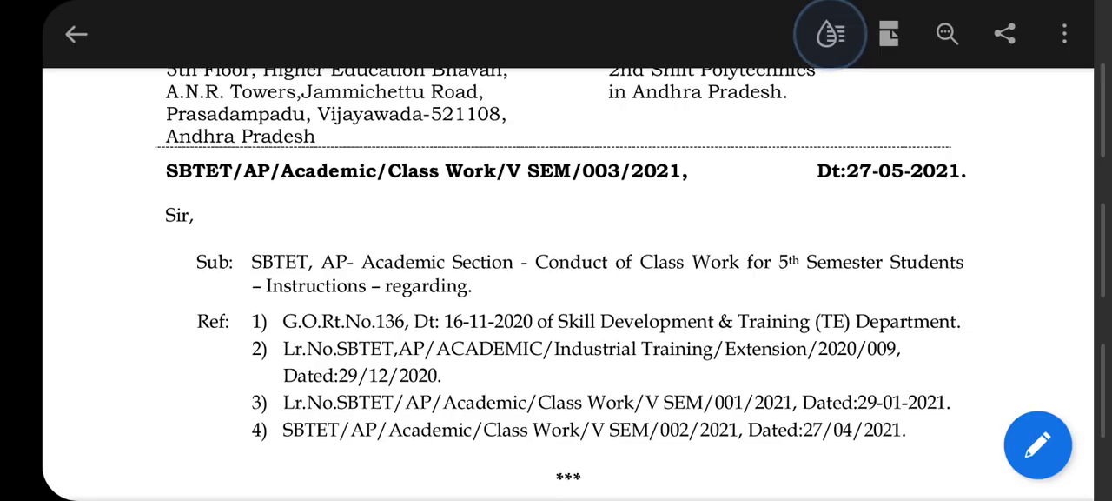
Step: Scroll through the SBTET class work letter down to its signature
{"action": "scroll", "scroll_direction": "down", "scroll_amount": 3}
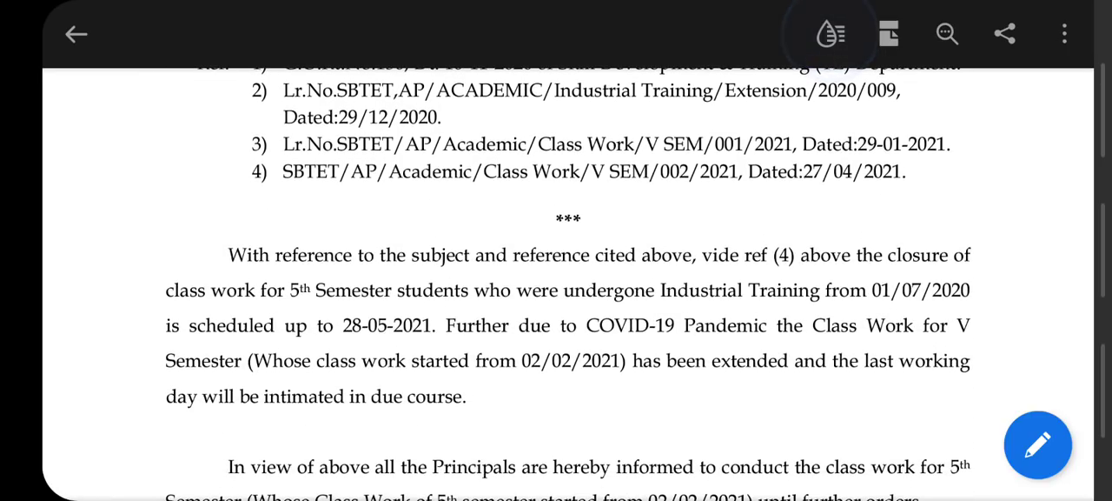
{"action": "scroll", "scroll_direction": "down", "scroll_amount": 3}
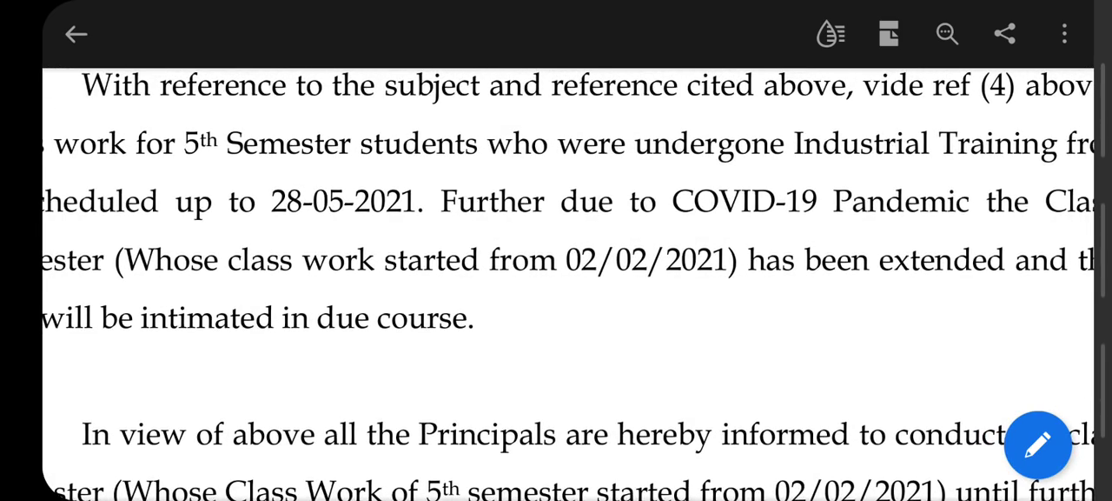
{"action": "scroll", "scroll_direction": "down", "scroll_amount": 3}
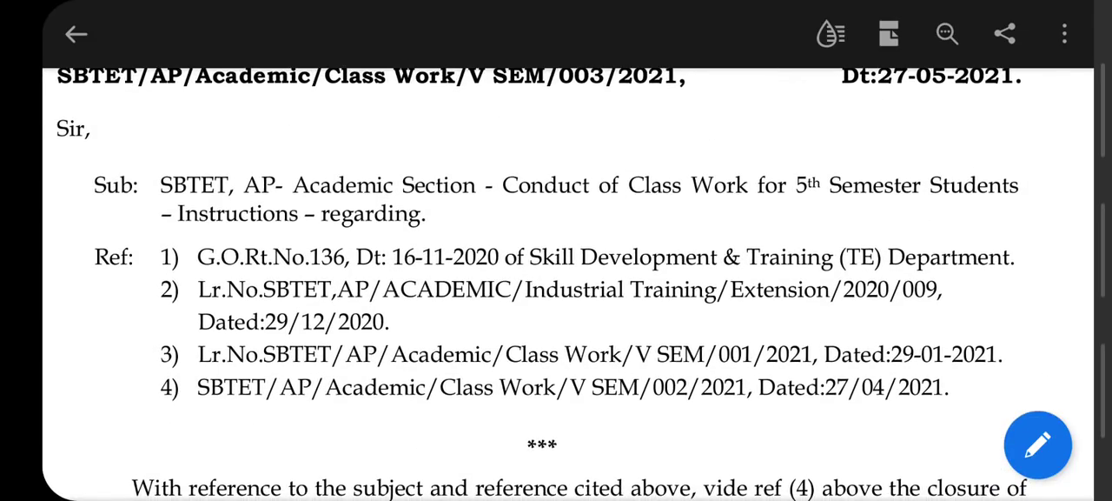
{"action": "scroll", "scroll_direction": "down", "scroll_amount": 3}
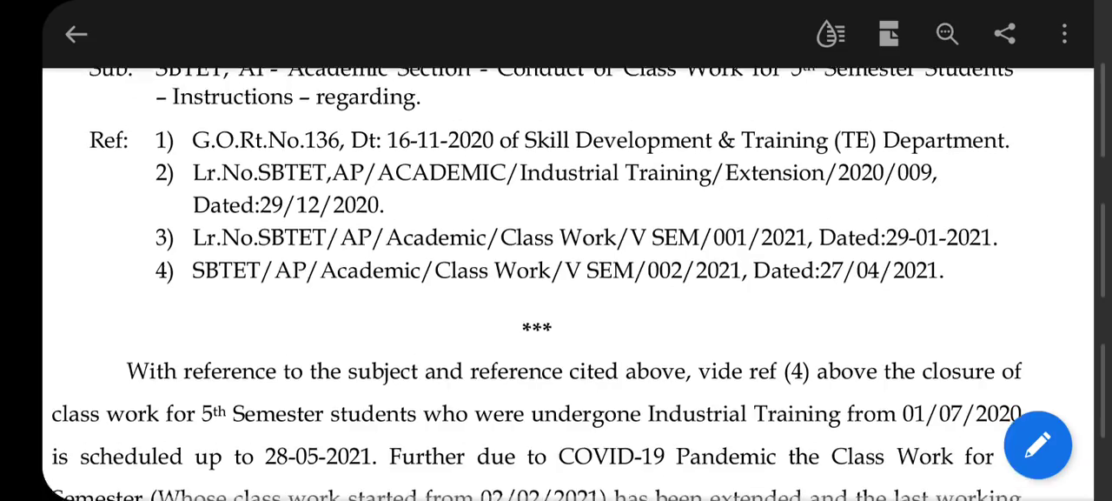
{"action": "scroll", "scroll_direction": "down", "scroll_amount": 3}
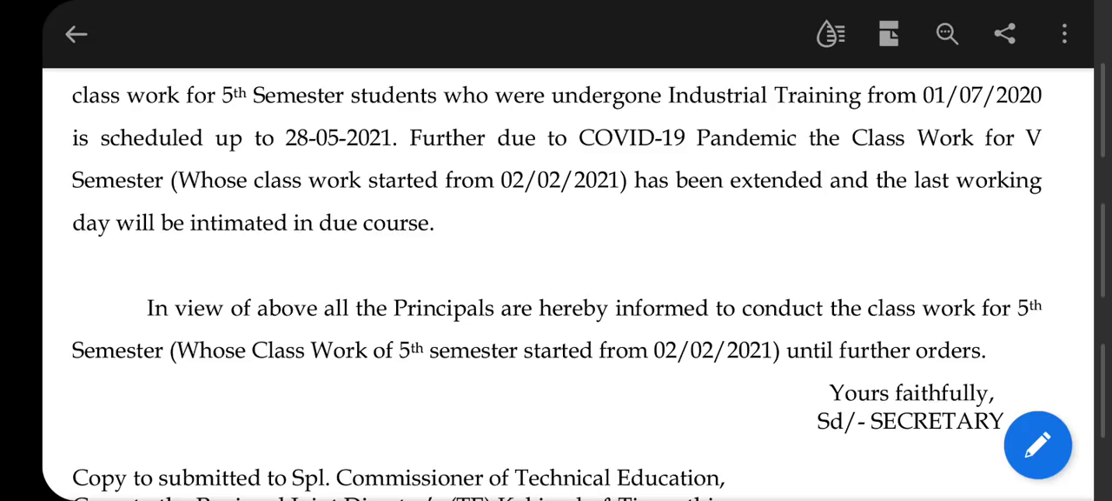
{"action": "scroll", "scroll_direction": "down", "scroll_amount": 3}
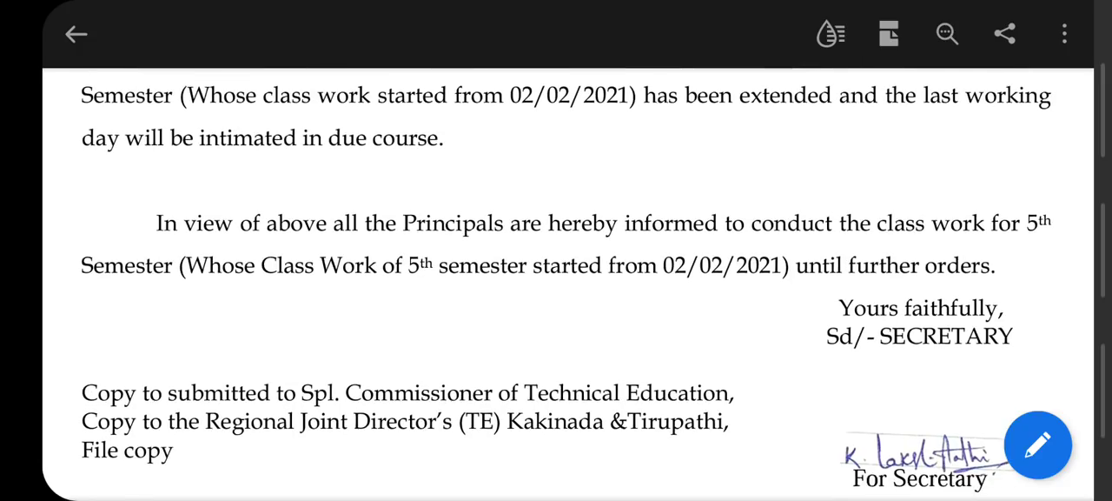
{"action": "scroll", "scroll_direction": "down", "scroll_amount": 3}
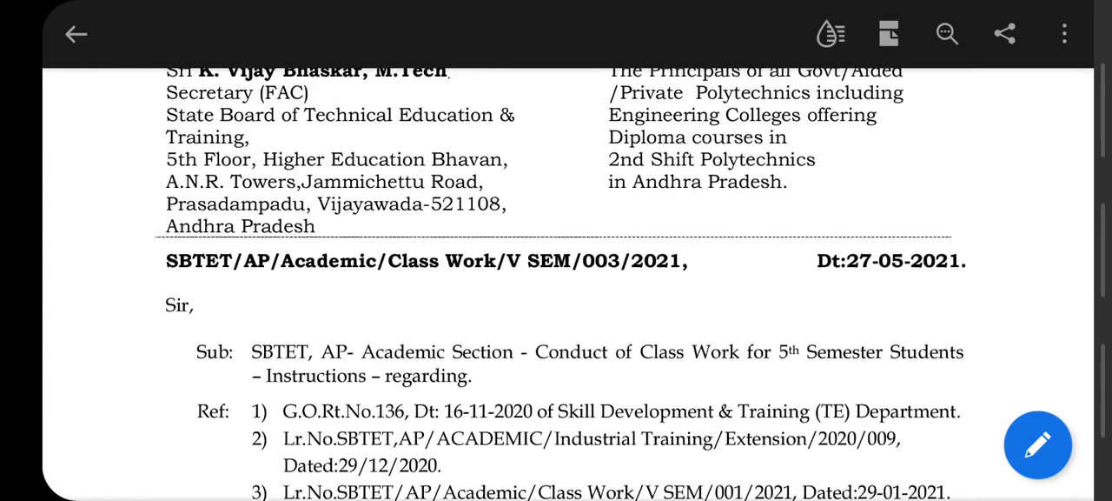
{"action": "scroll", "scroll_direction": "down", "scroll_amount": 3}
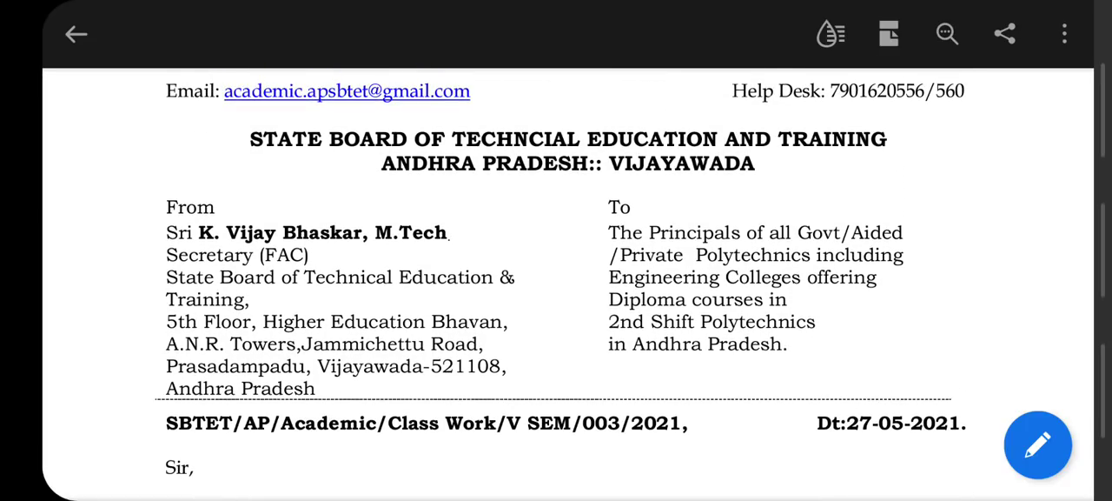
{"action": "scroll", "scroll_direction": "down", "scroll_amount": 3}
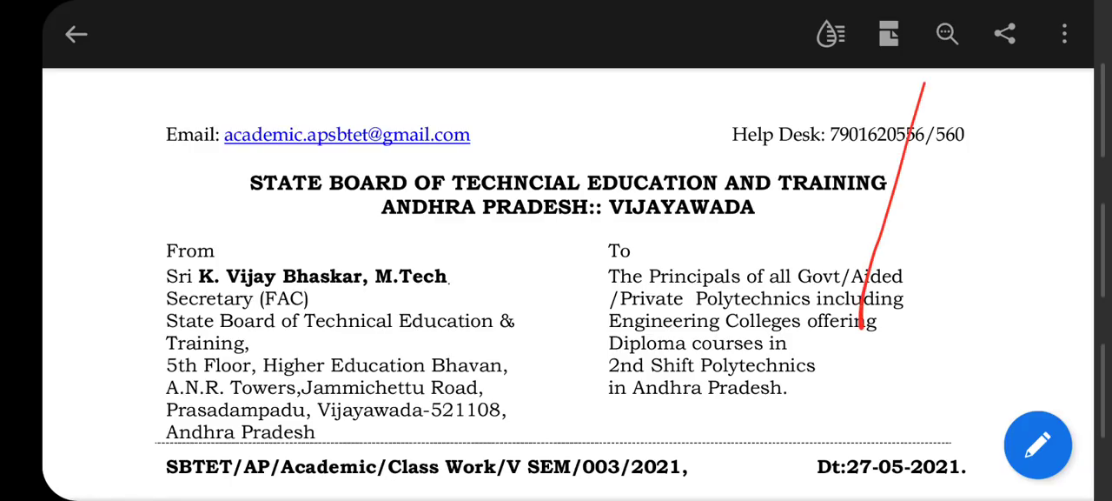
Step: Handwrite the red freehand 6 — 12 note on the blank page area
{"action": "scroll", "scroll_direction": "down", "scroll_amount": 3}
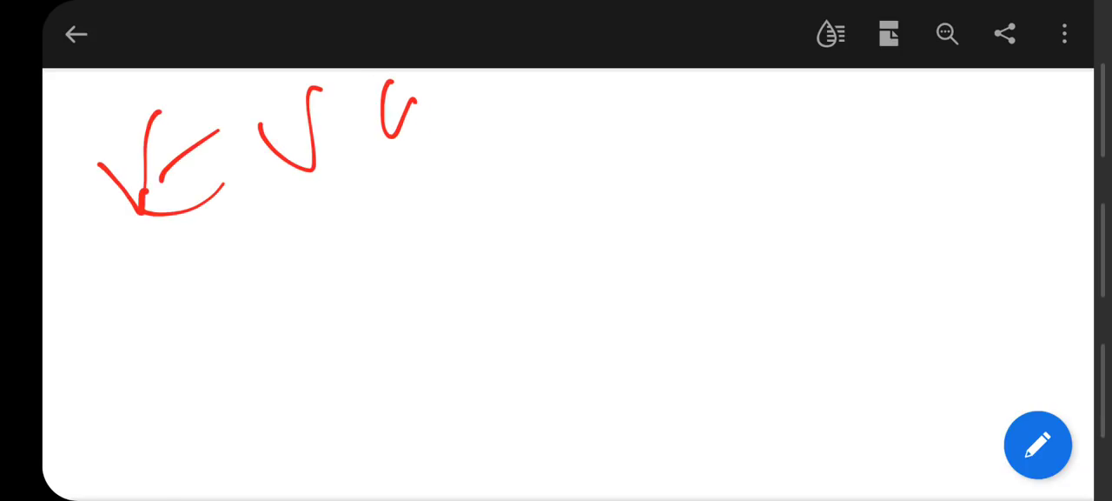
{"action": "left_click_drag", "start_coordinate": [169, 311], "coordinate": [569, 126]}
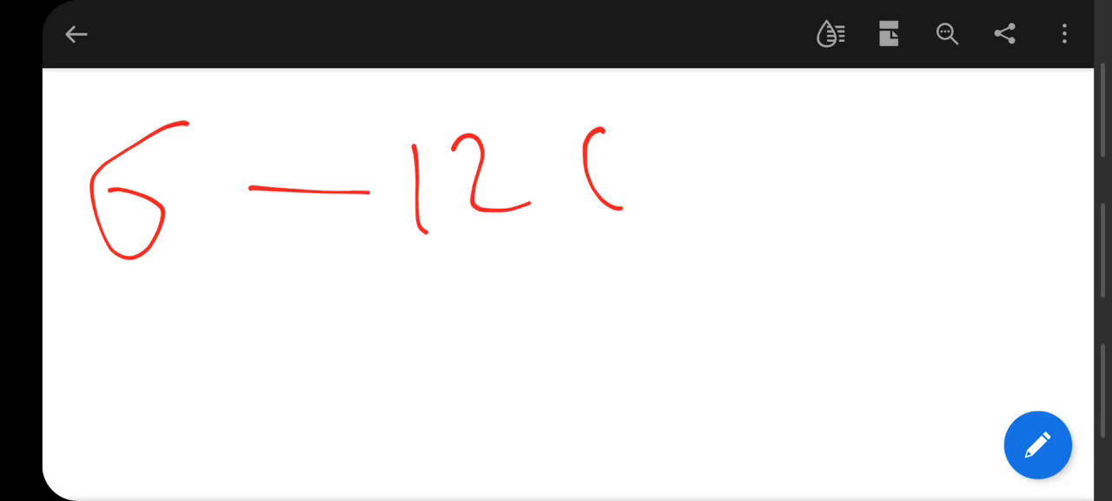
{"action": "left_click_drag", "start_coordinate": [600, 130], "coordinate": [878, 252]}
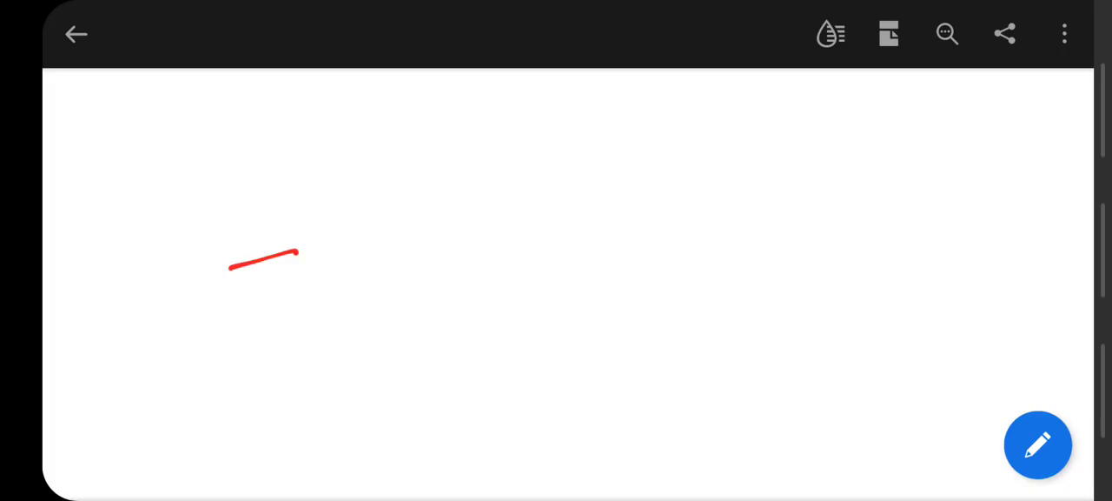
Step: Write a large red SUBSCRIBE, underline it, and sketch a crossed-out bell beneath
{"action": "left_click_drag", "start_coordinate": [295, 260], "coordinate": [712, 143]}
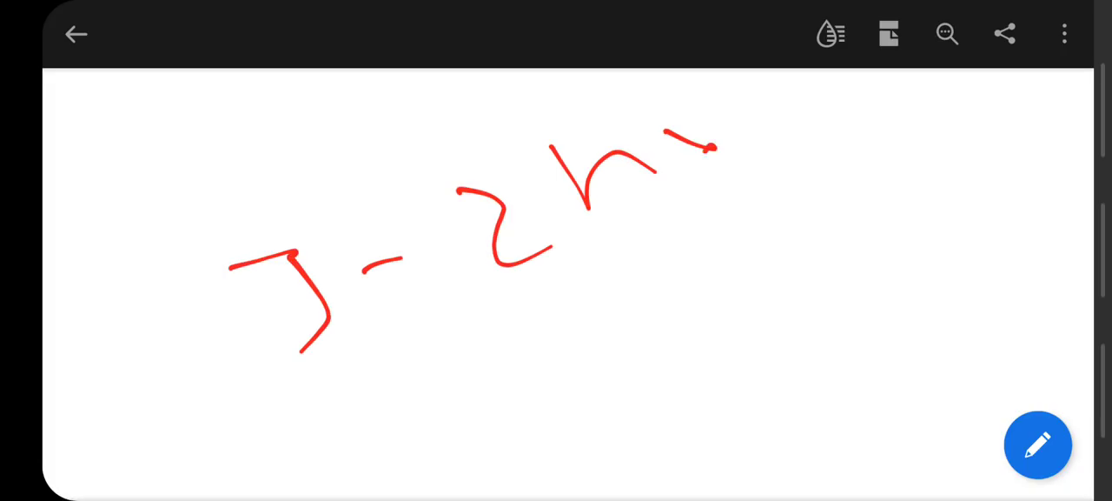
{"action": "left_click_drag", "start_coordinate": [326, 452], "coordinate": [834, 282]}
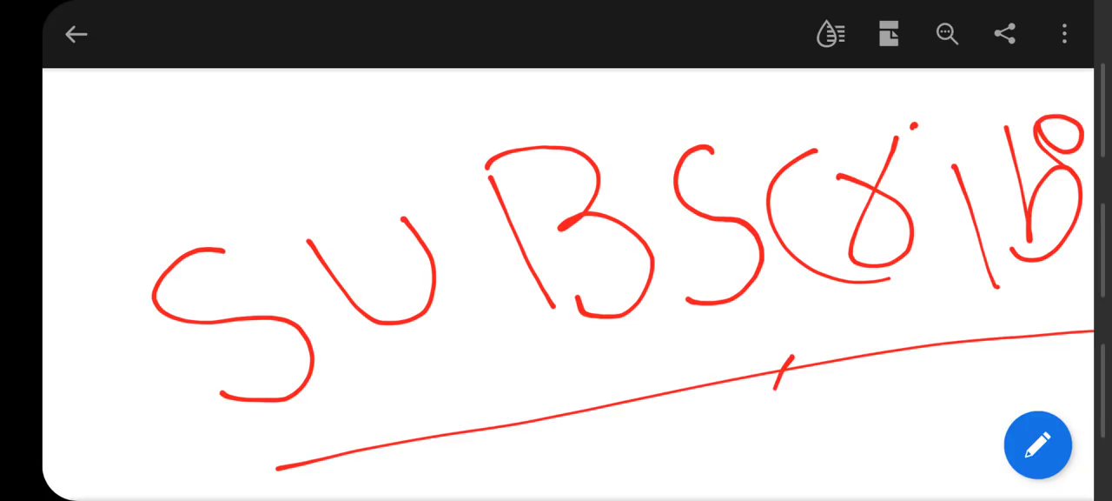
{"action": "left_click_drag", "start_coordinate": [786, 360], "coordinate": [799, 473]}
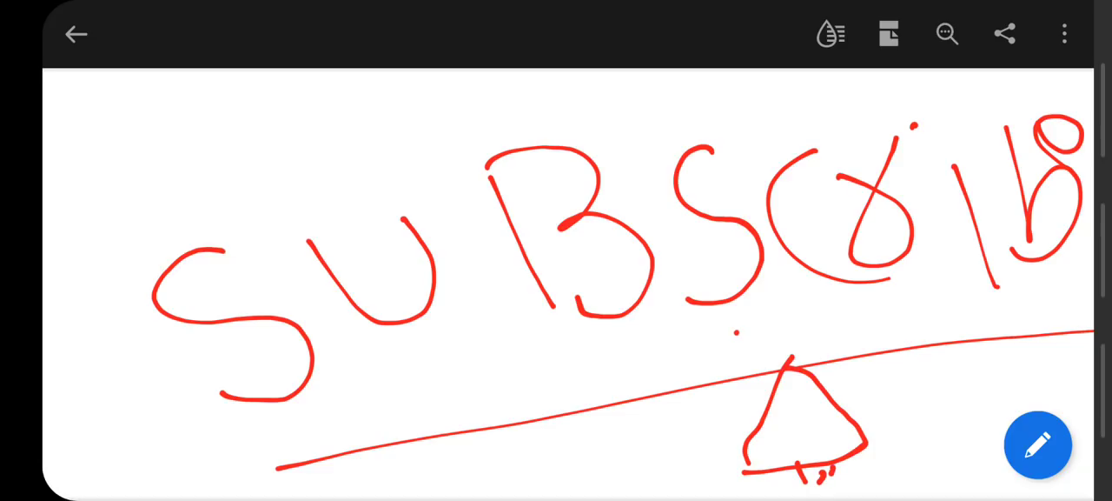
{"action": "left_click_drag", "start_coordinate": [717, 357], "coordinate": [852, 426]}
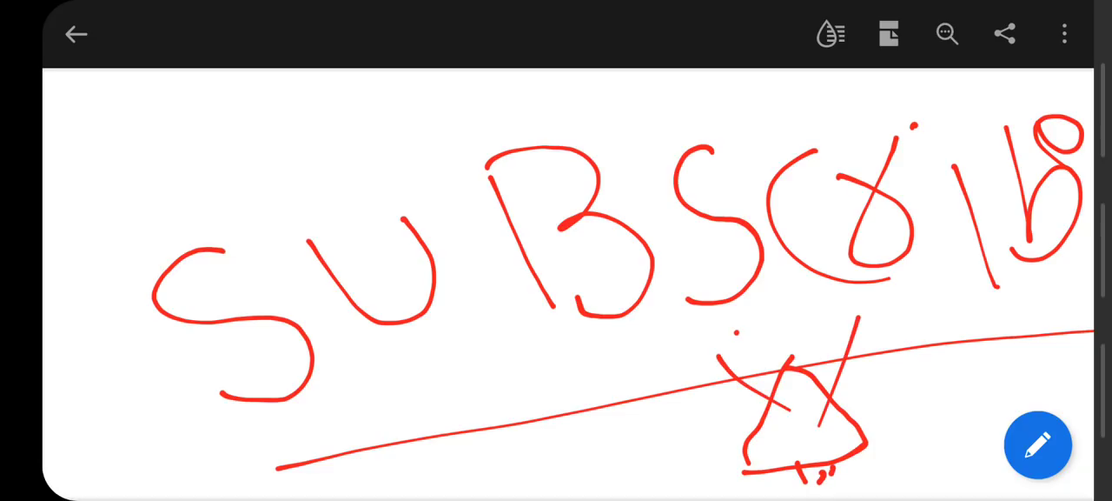